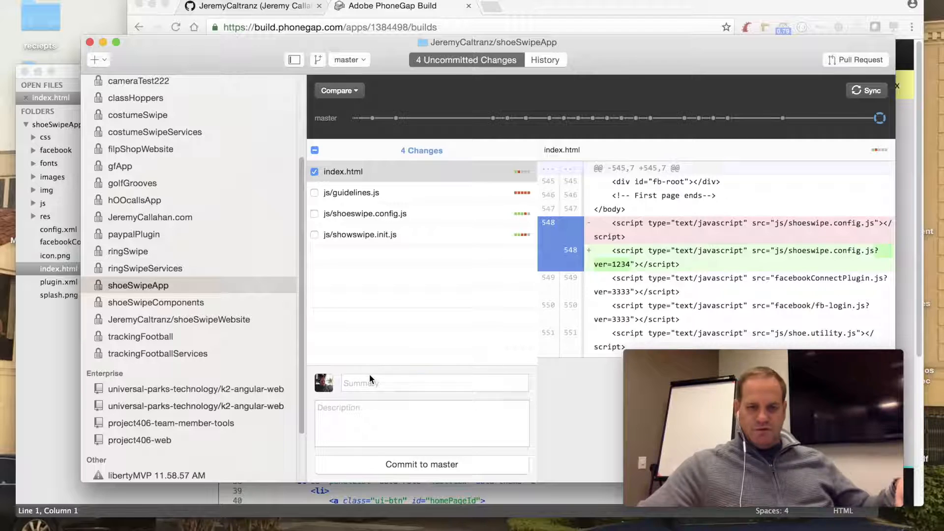
Commit the index.html change to master with summary "JC Commit" and return to PhoneGap Build
text(JC)
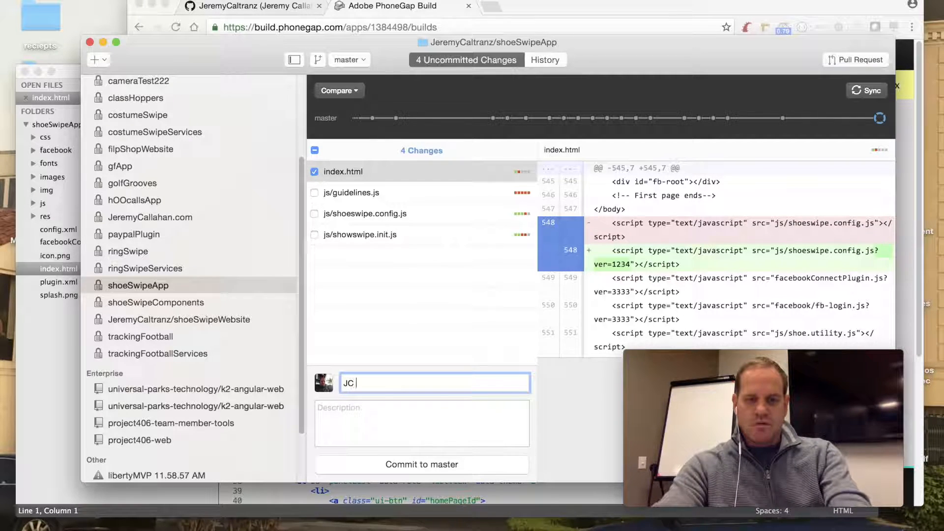
text(Commit)
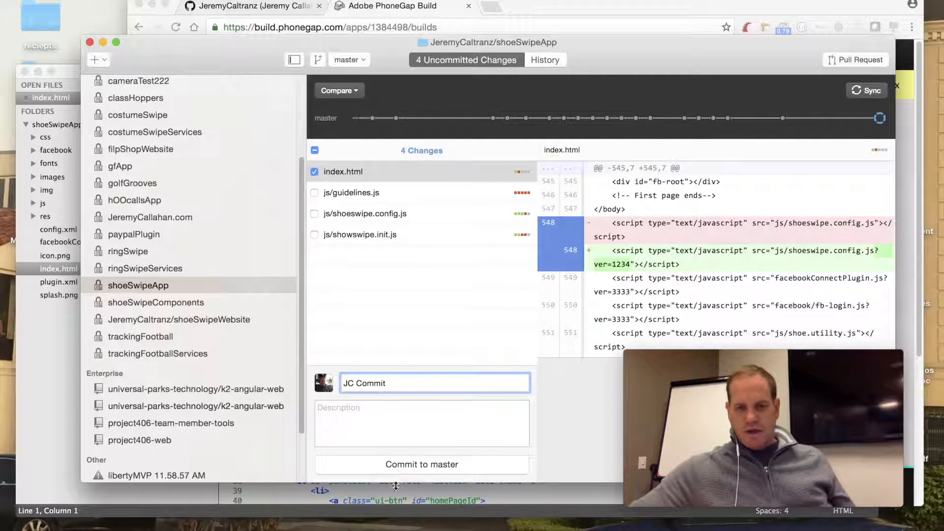
click(421, 464)
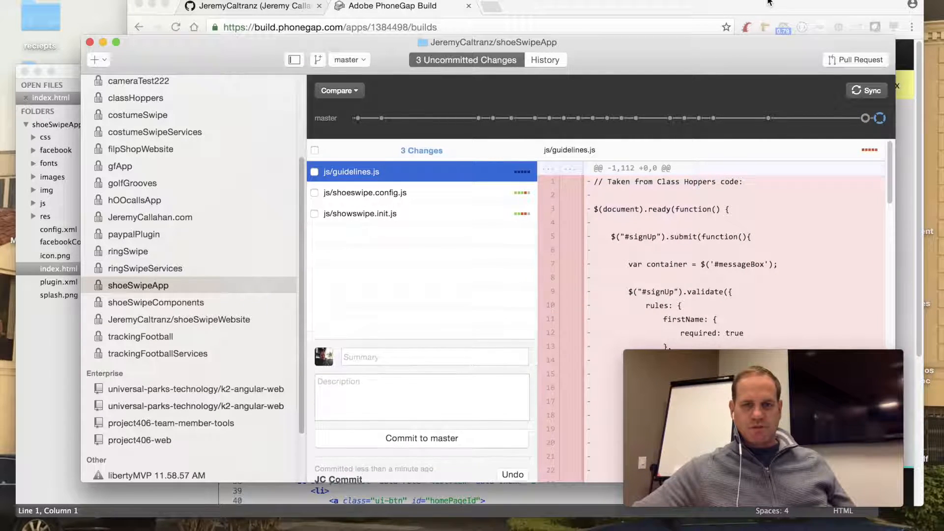
click(866, 90)
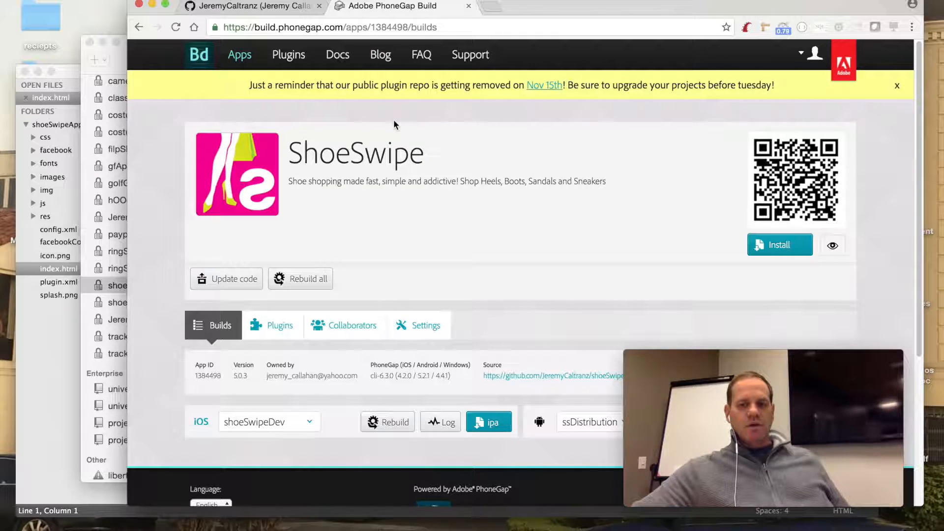
mouse_move(201, 221)
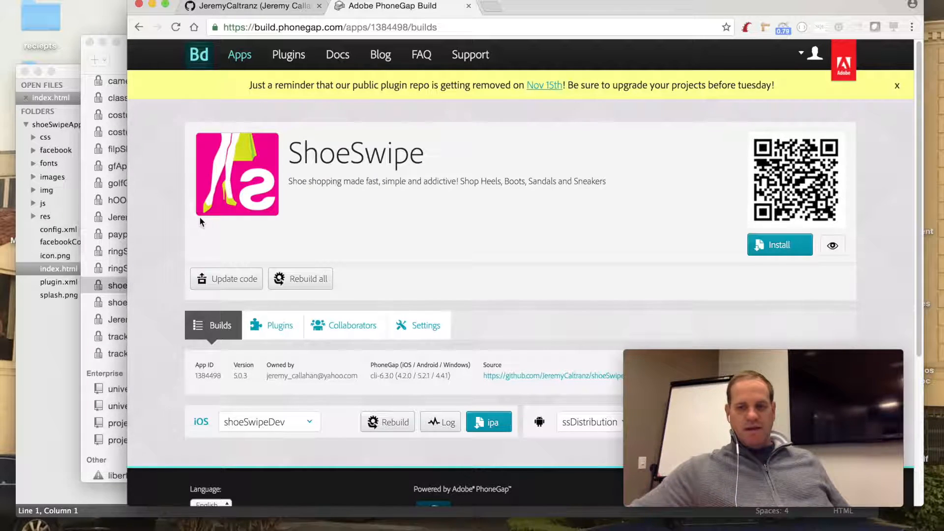
mouse_move(279, 234)
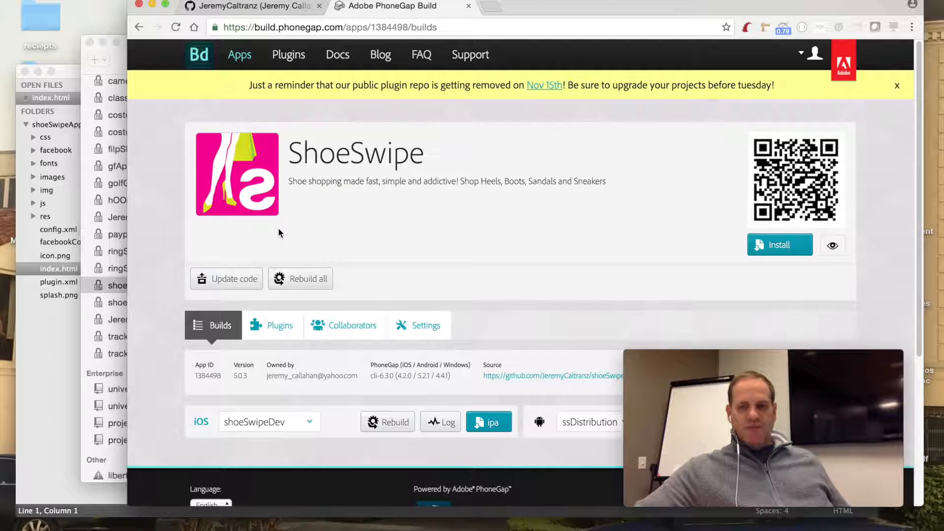
mouse_move(321, 208)
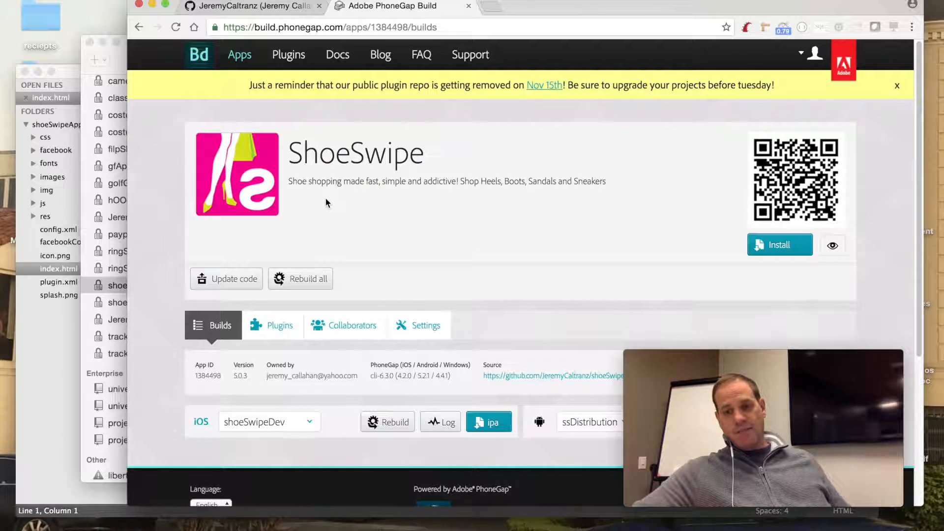
mouse_move(336, 209)
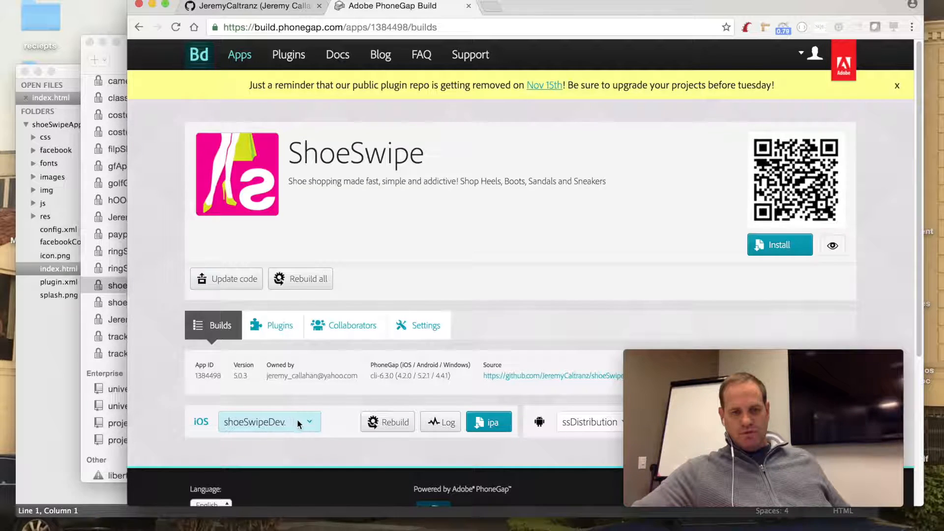
click(267, 422)
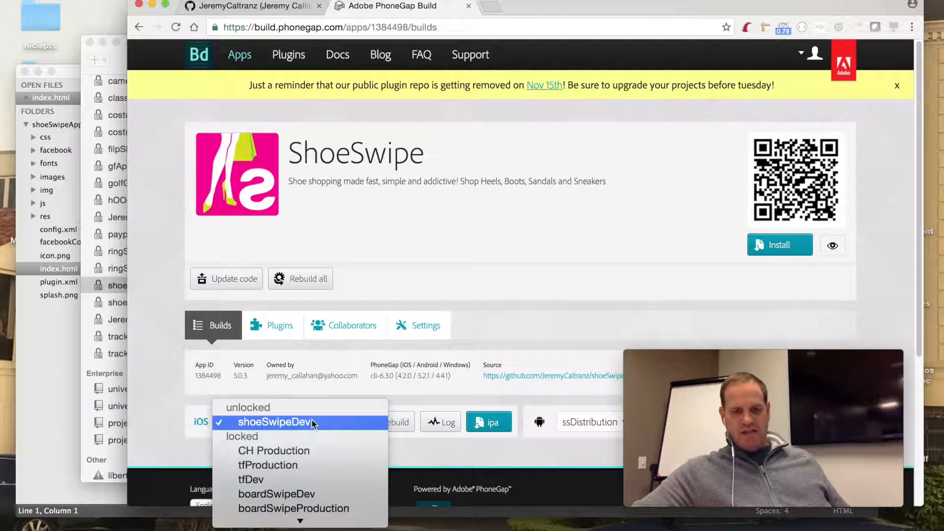
click(267, 422)
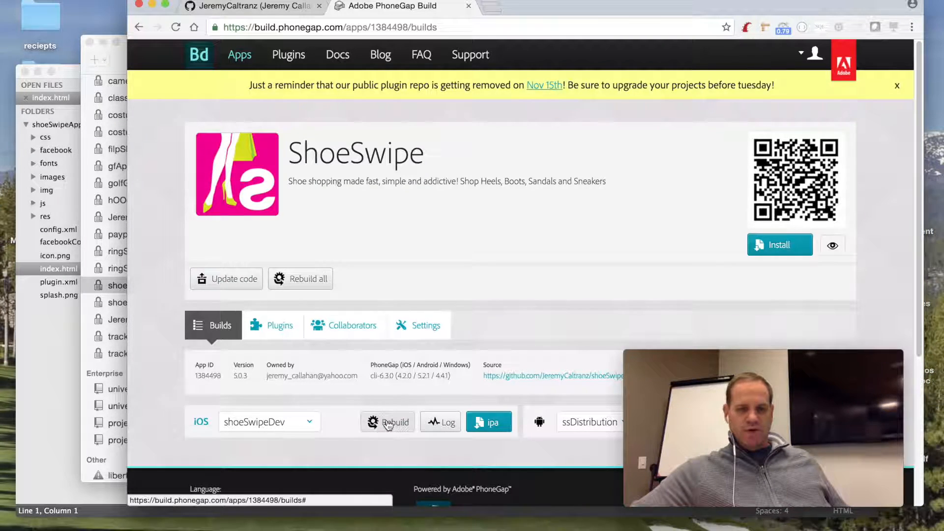
Rebuild the iOS build of ShoeSwipe and let it run until the pending status clears
click(387, 422)
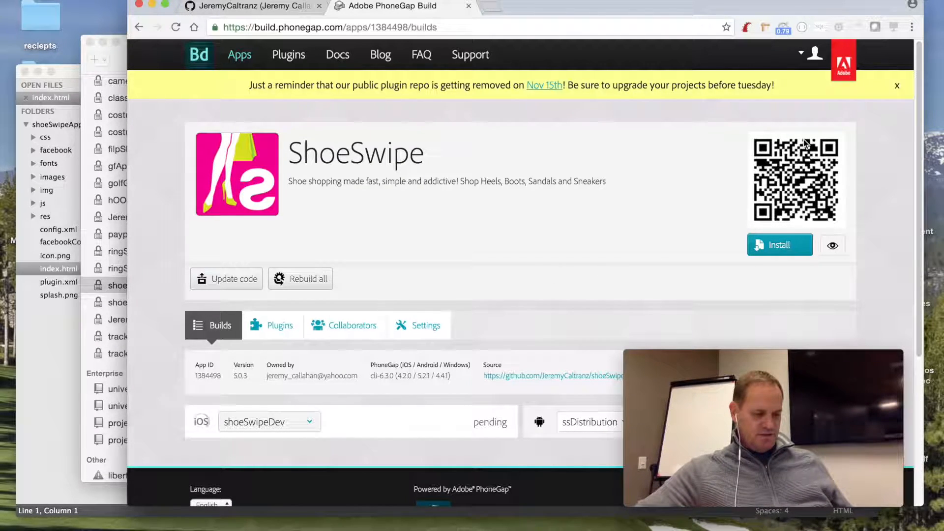
mouse_move(788, 157)
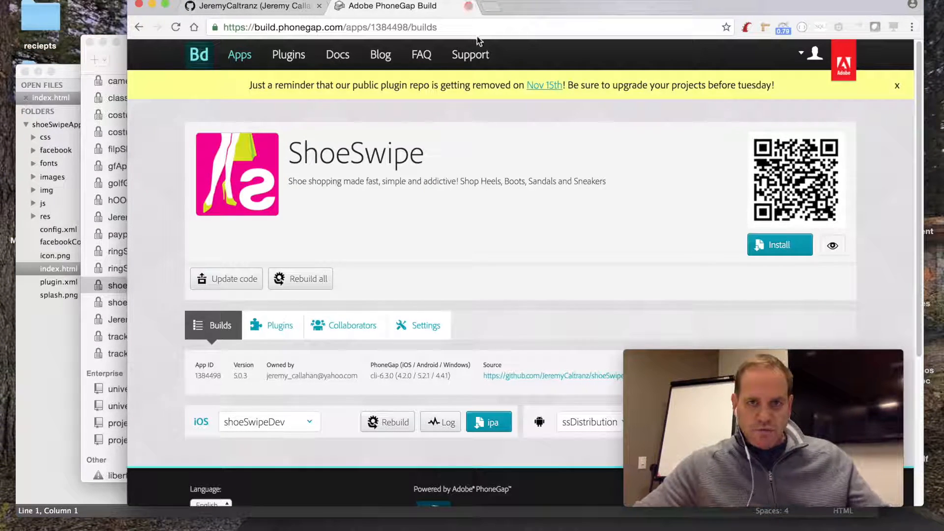
click(542, 6)
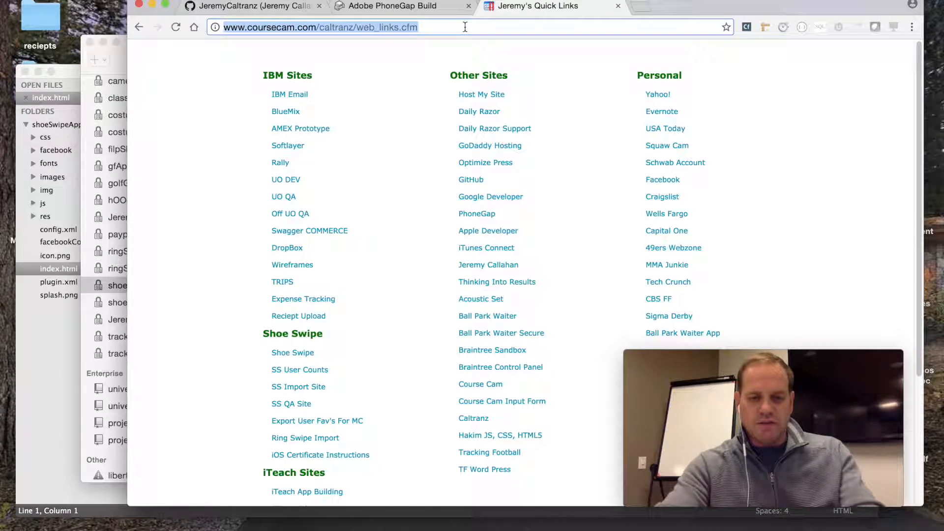
text(www.shoe-swipe.com/landing.html)
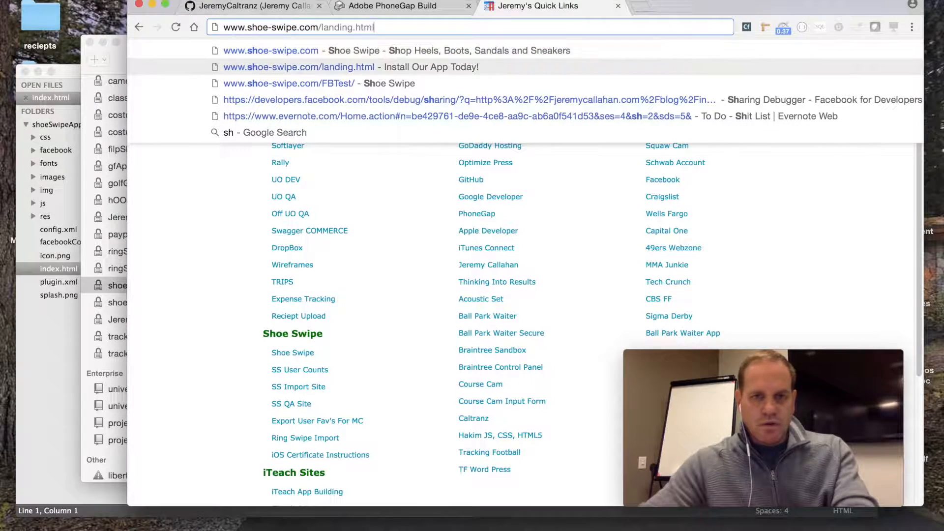
click(289, 83)
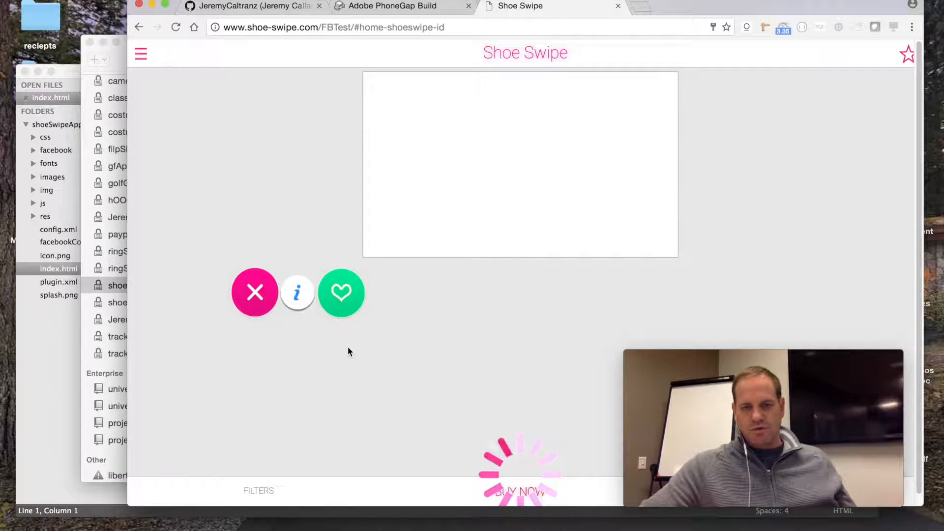
Inspect the Shoe Swipe page in DevTools docked right, emulating a phone (Galaxy S5 after iPhone 6)
right_click(349, 351)
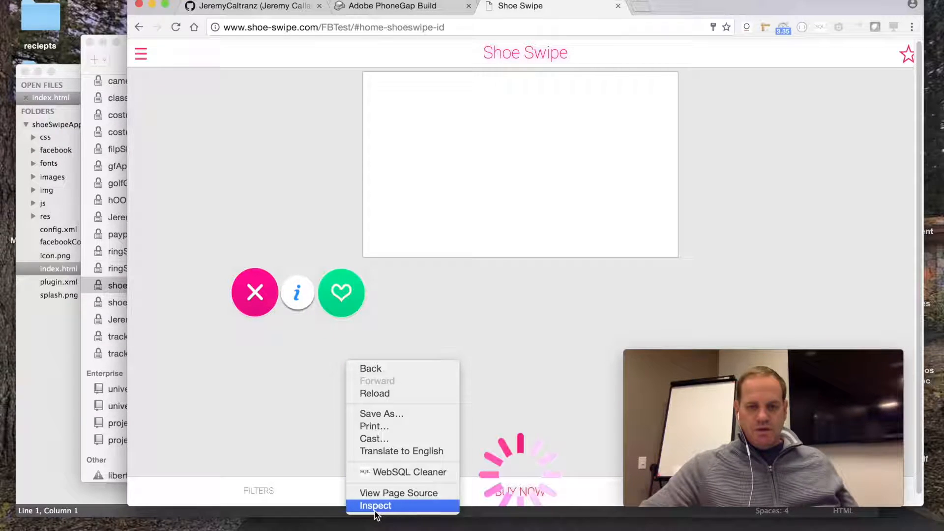
click(375, 505)
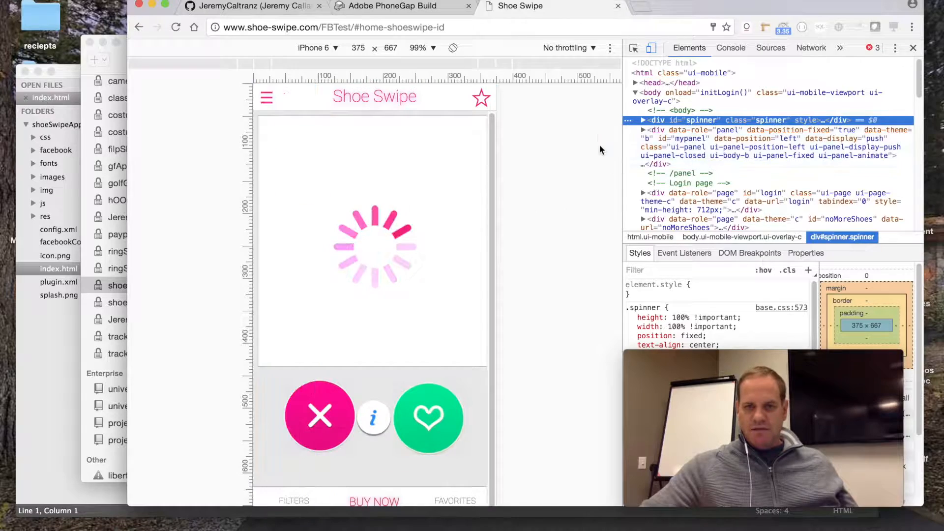
mouse_move(895, 47)
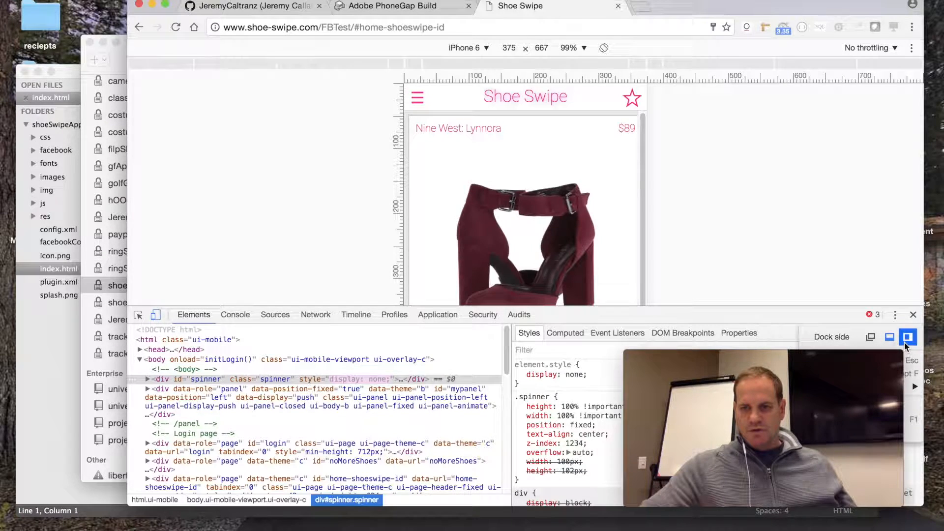
click(908, 336)
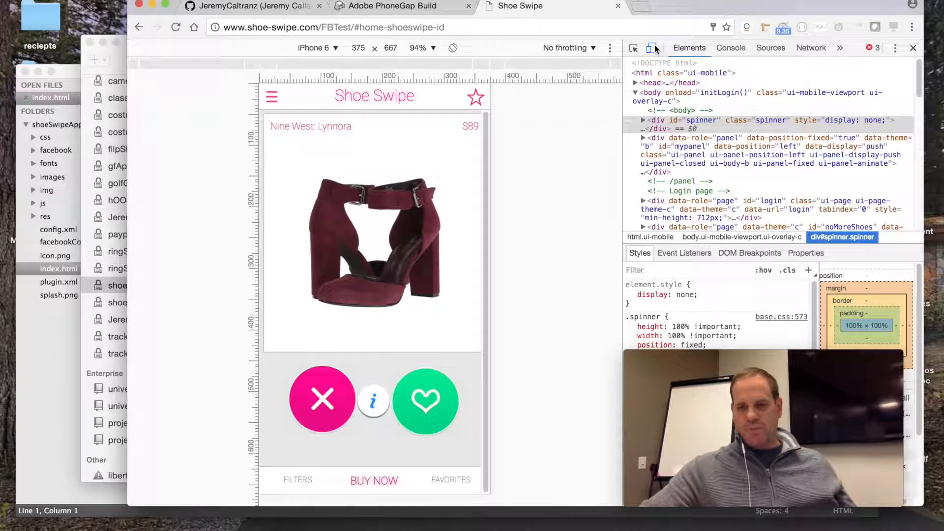
click(317, 48)
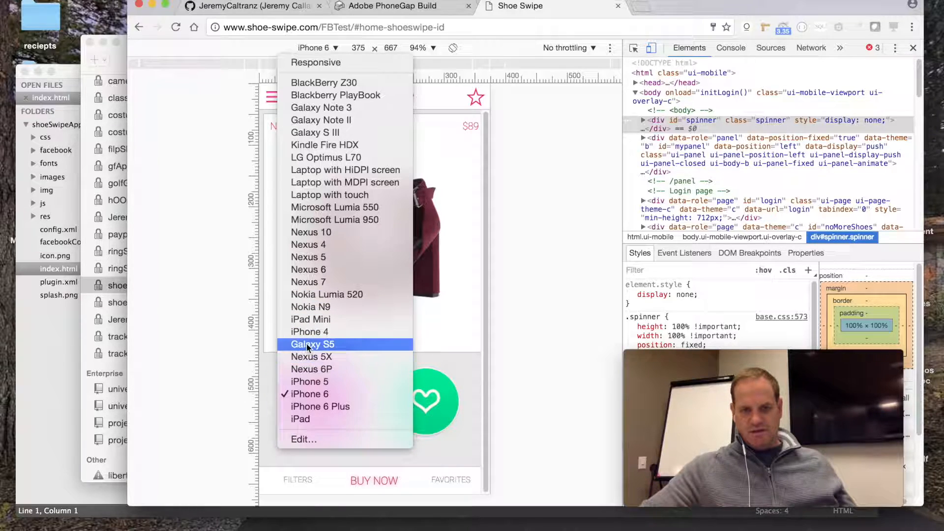
click(312, 345)
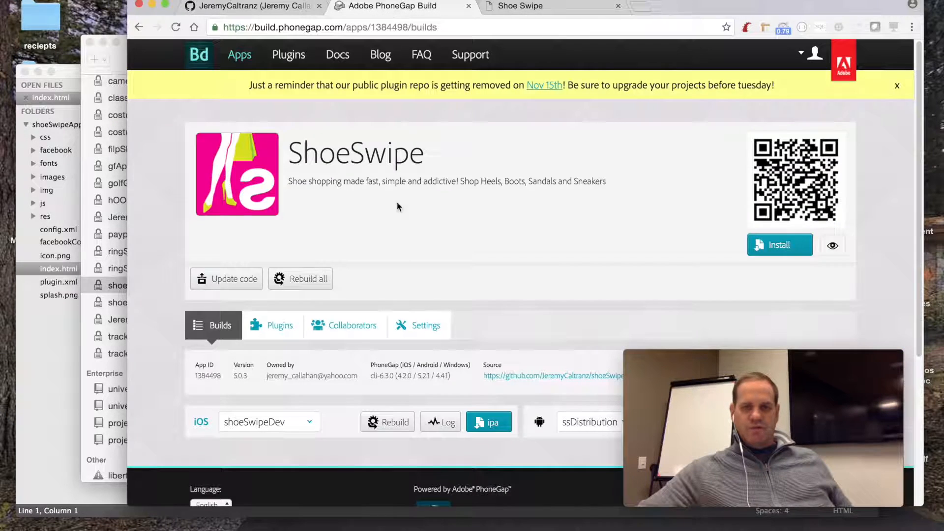
mouse_move(395, 272)
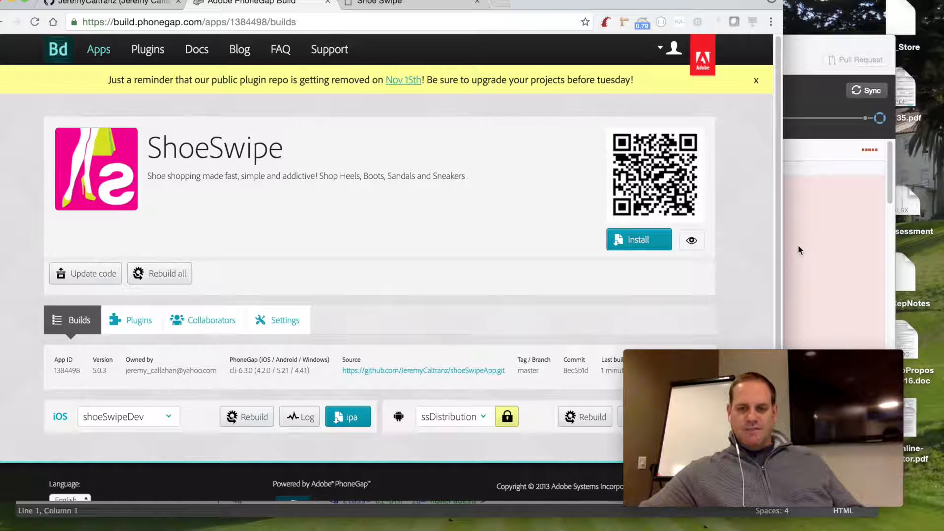
mouse_move(780, 210)
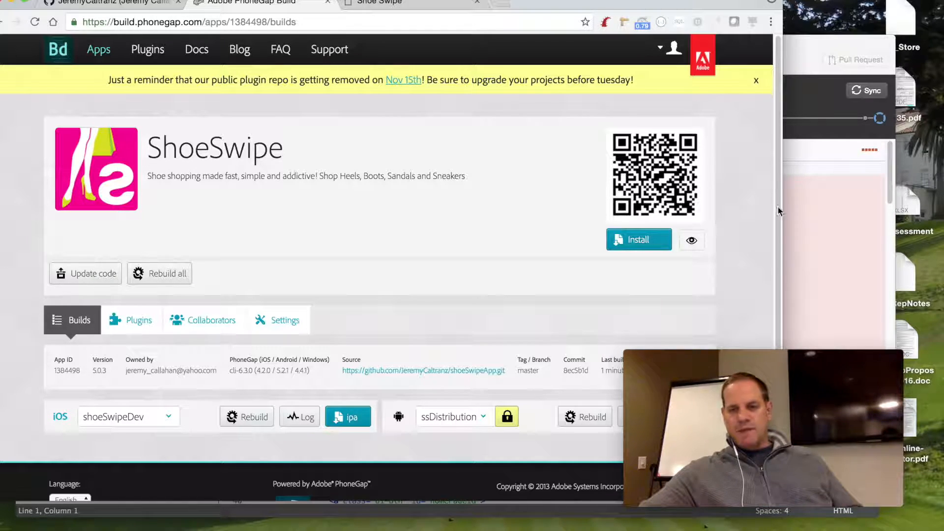